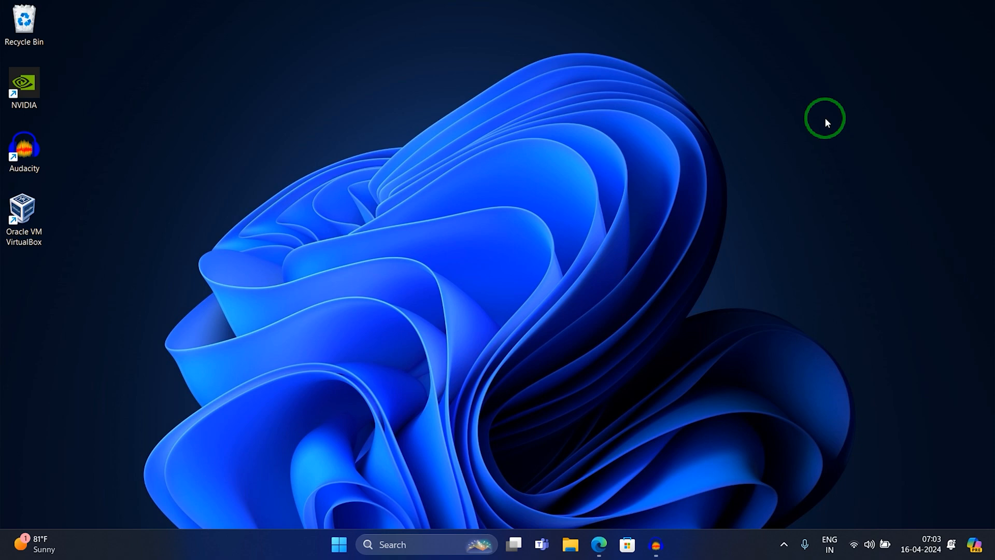
mouse_move(531, 390)
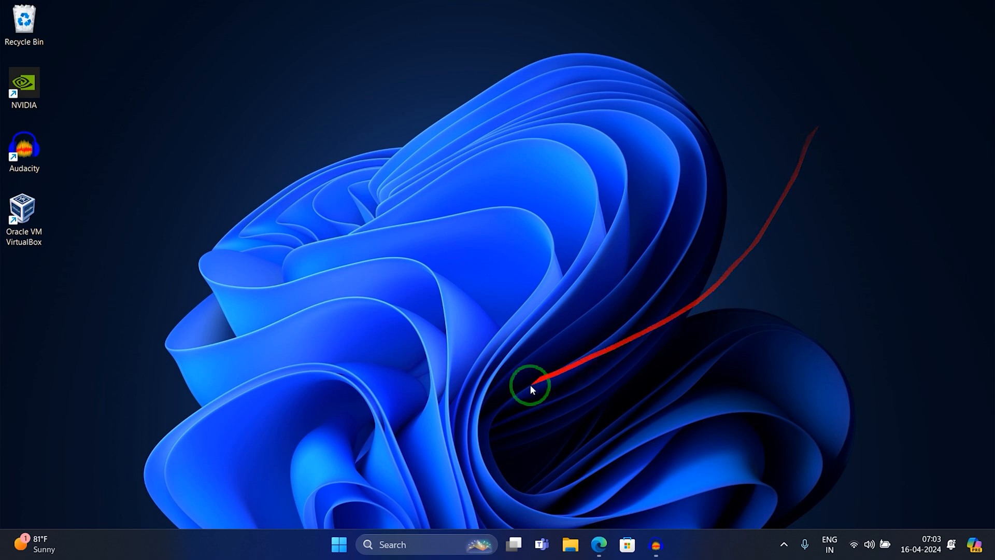
Reach Windows Update's Advanced options from the Start menu and scroll to Additional options.
right_click(339, 544)
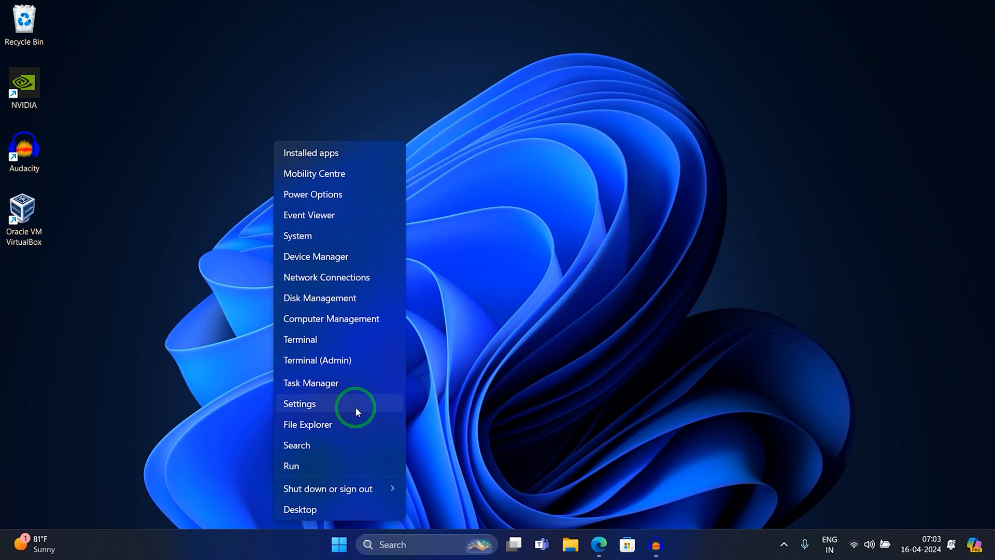
click(298, 404)
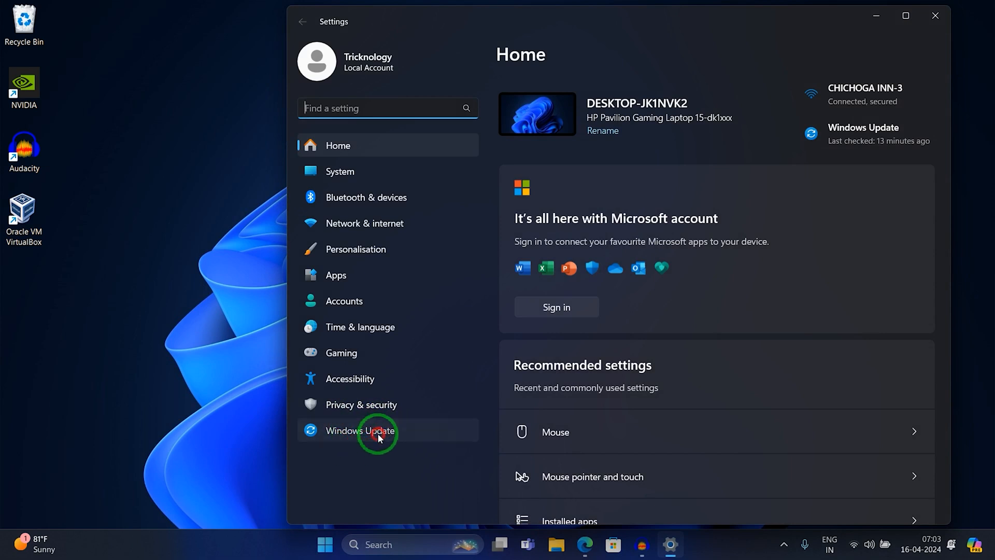
click(380, 436)
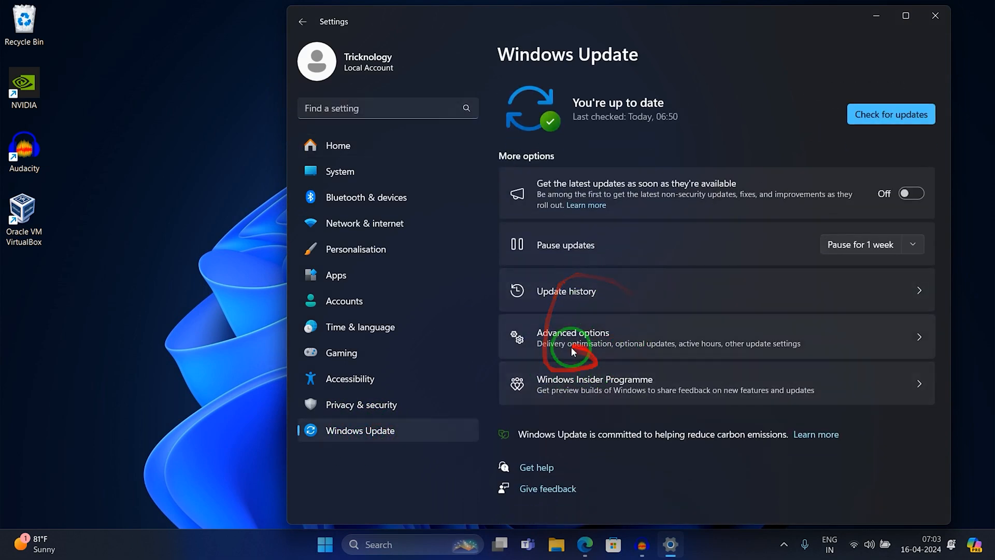
click(572, 337)
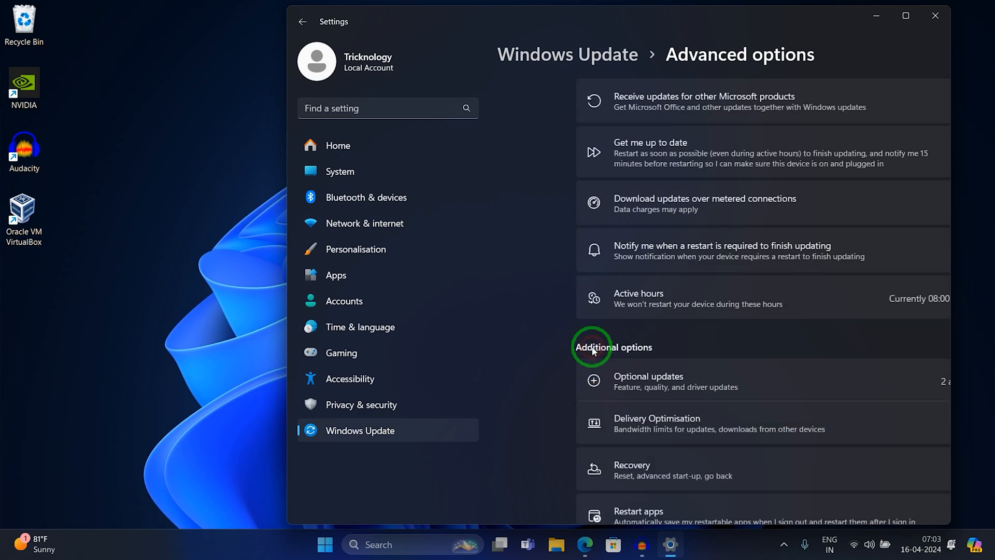
scroll(down, 3)
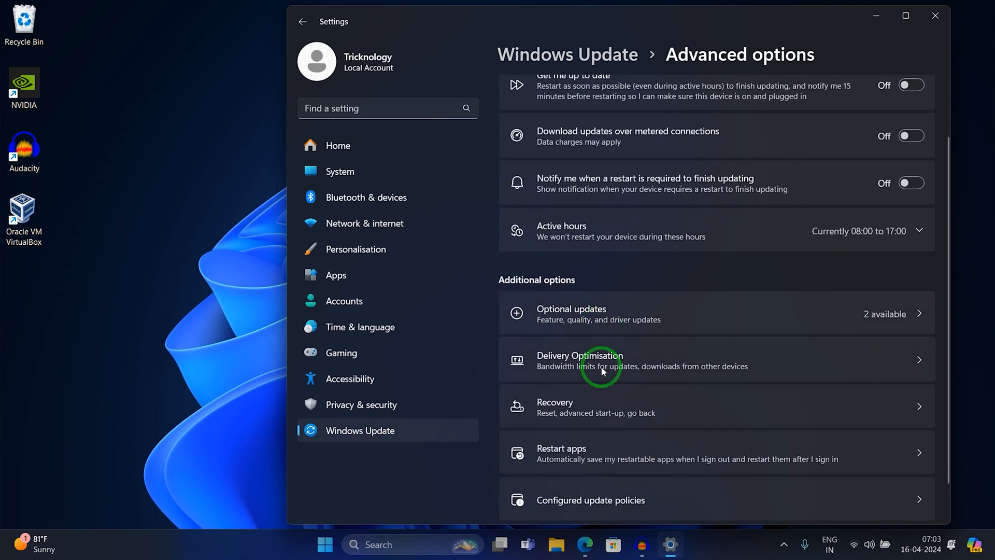
Enter the Delivery Optimisation page listed under Additional options.
click(601, 363)
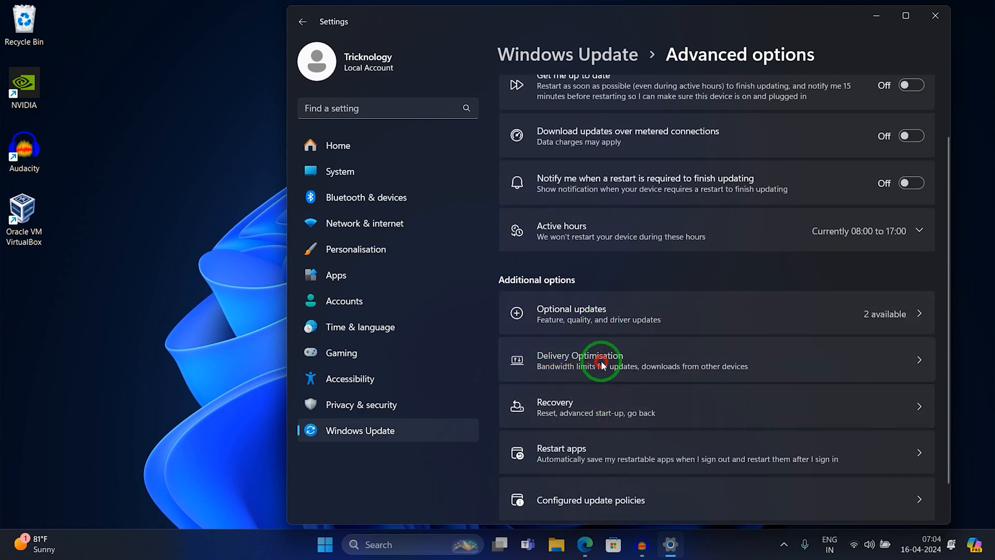
click(599, 361)
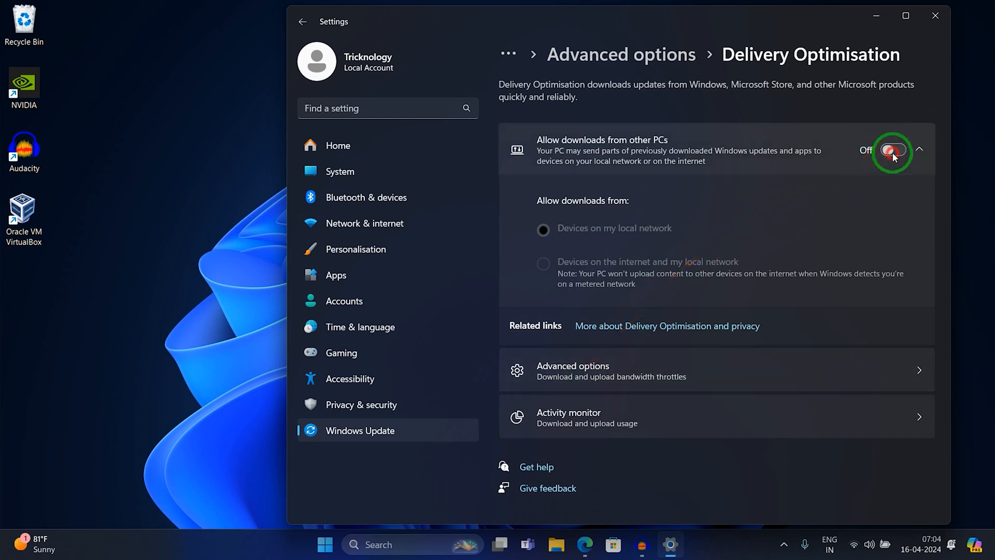
Switch 'Allow downloads from other PCs' to On, keeping 'Devices on my local network'.
click(895, 151)
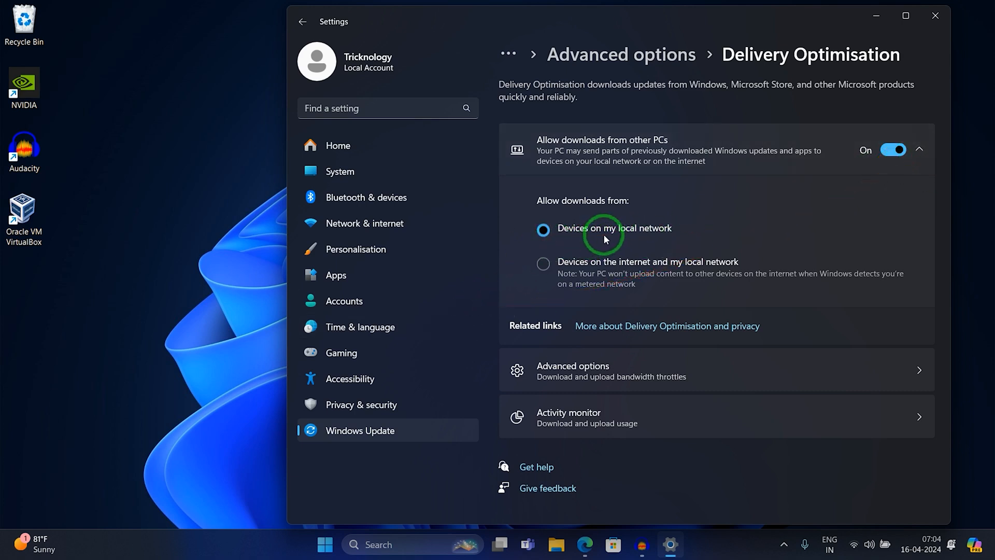
mouse_move(661, 243)
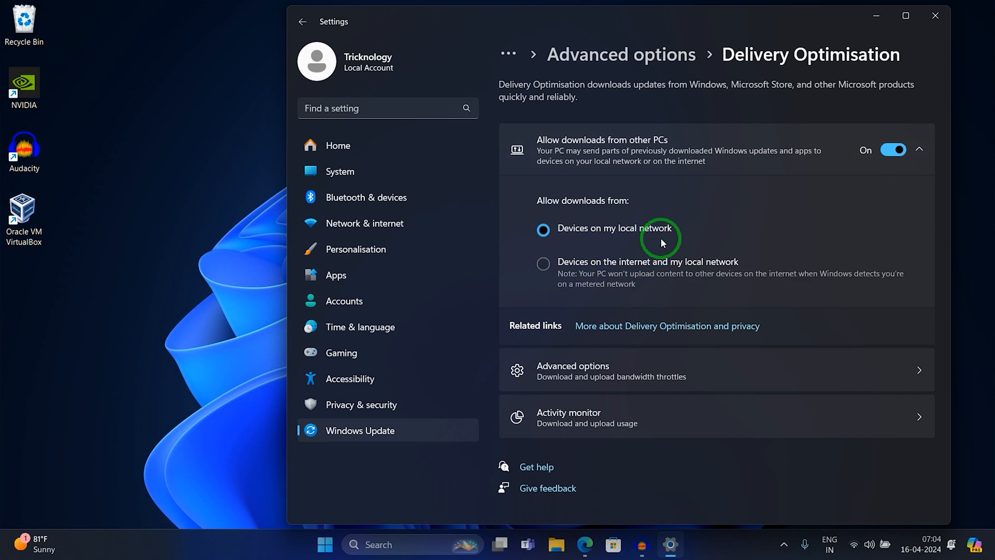